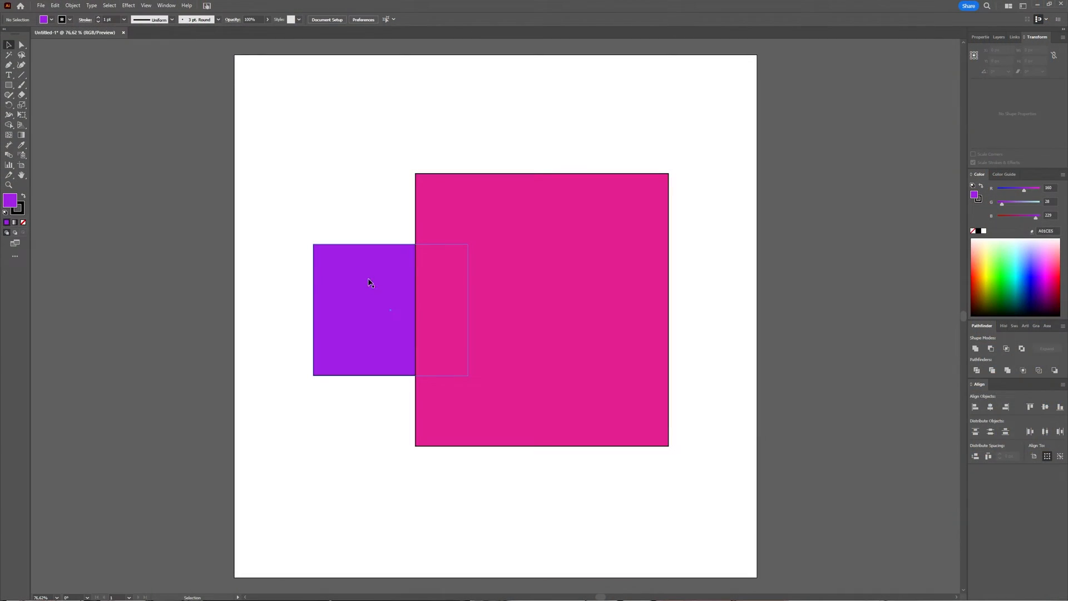
{"action": "mouse_move", "coordinate": [363, 339]}
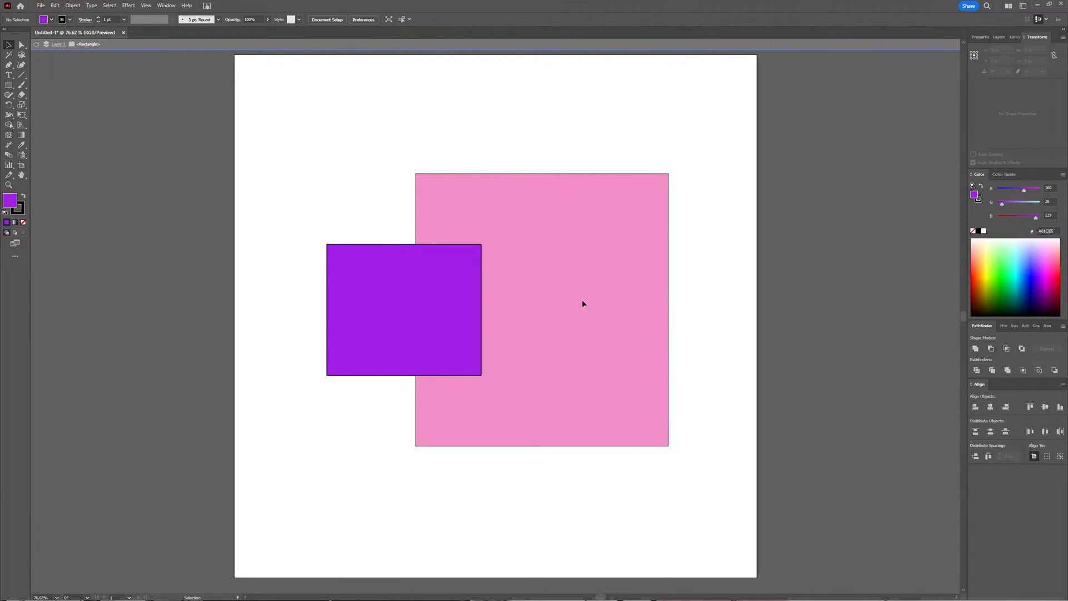
- Enlarge the isolated purple square by dragging its bottom-left corner outward, then deselect it
{"action": "left_click", "coordinate": [404, 309]}
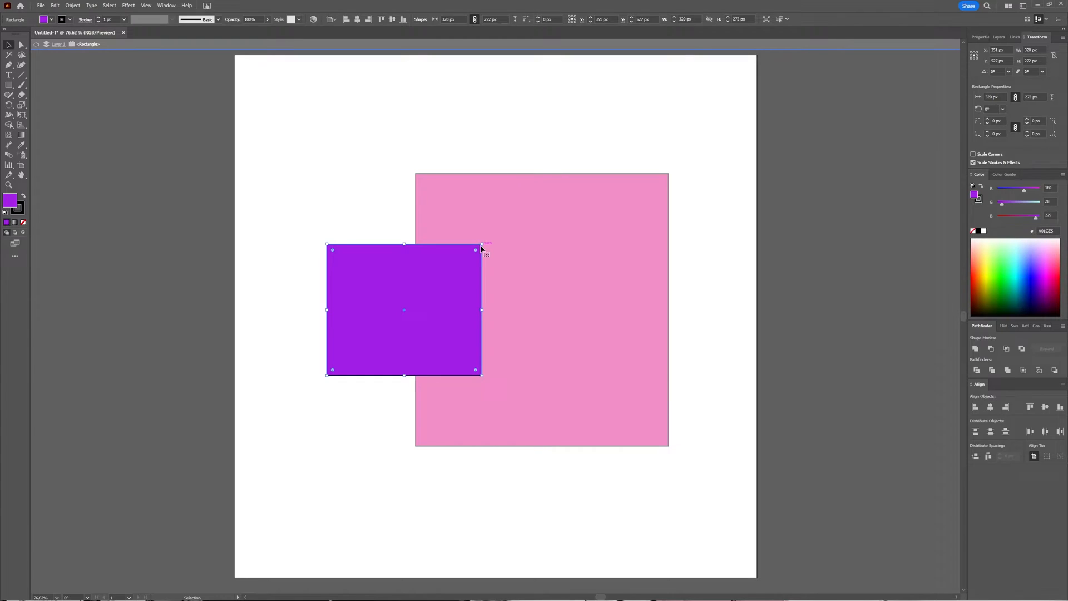
{"action": "mouse_move", "coordinate": [323, 379]}
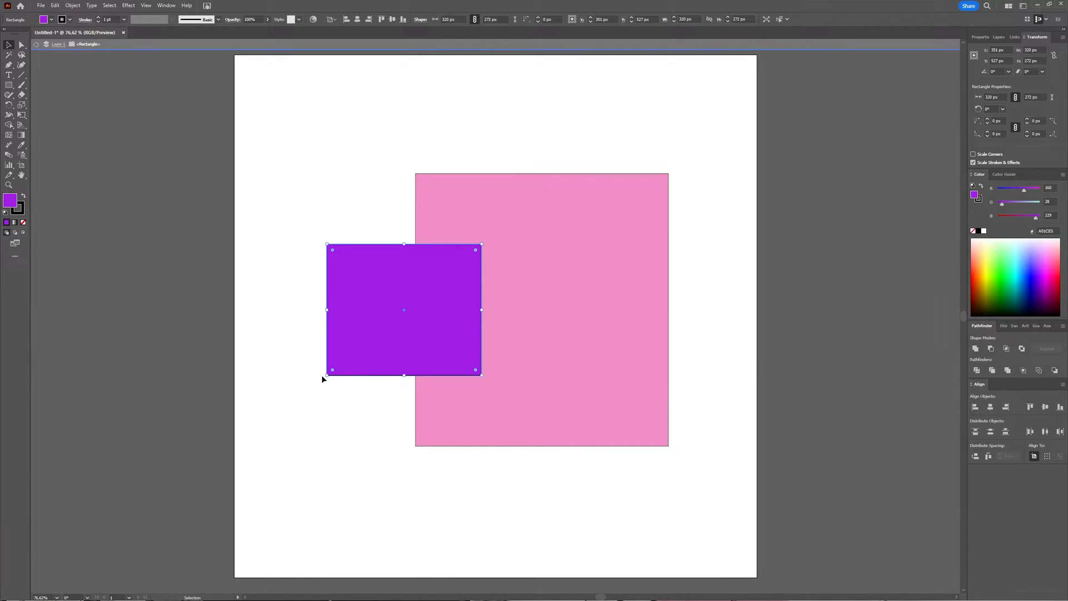
{"action": "left_click_drag", "start_coordinate": [327, 369], "coordinate": [314, 385]}
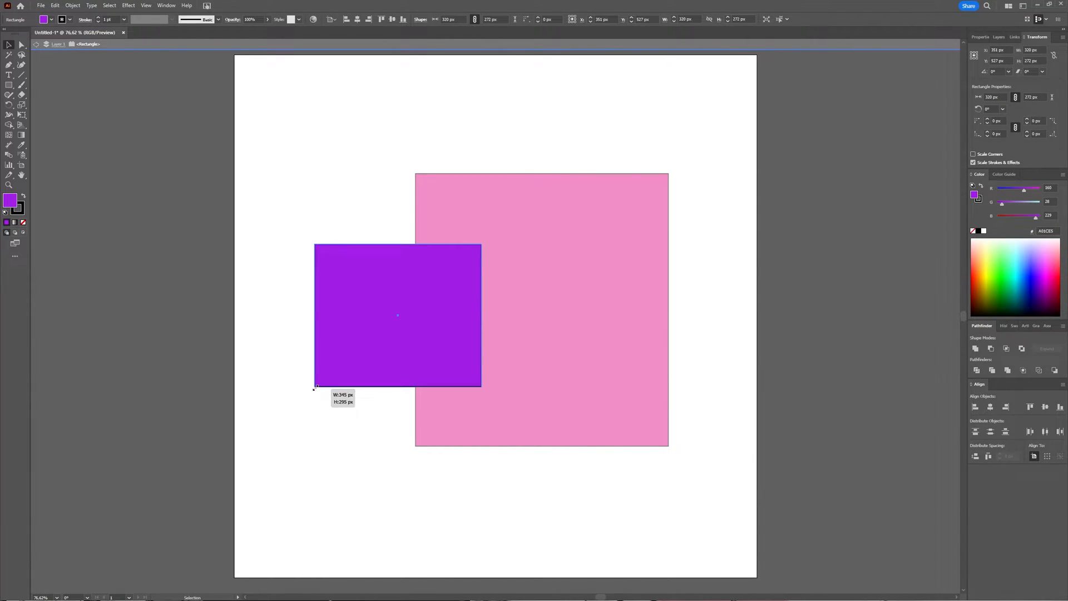
{"action": "left_click", "coordinate": [525, 388]}
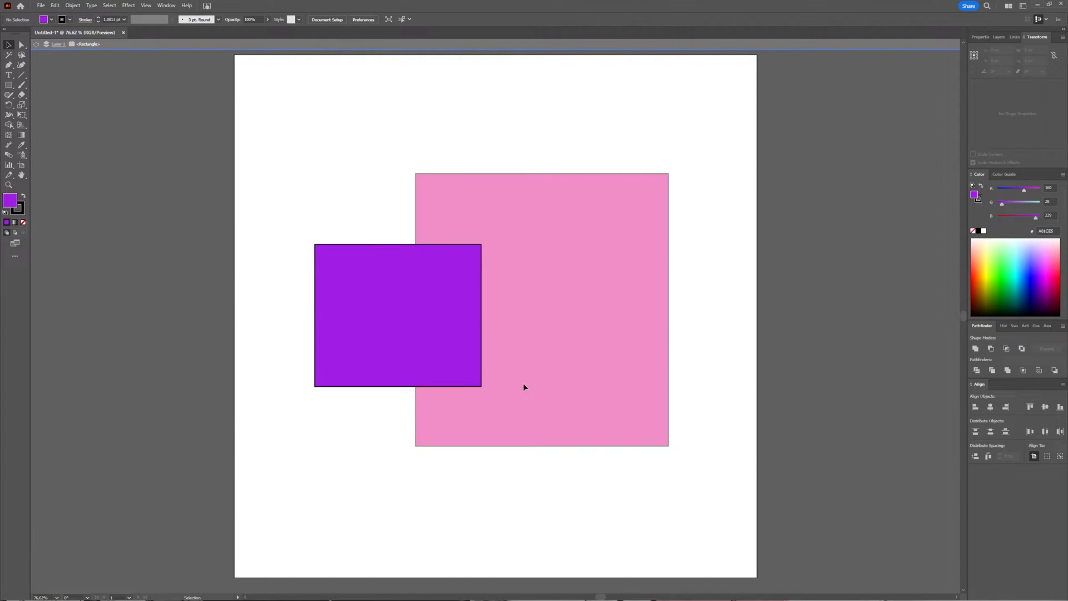
{"action": "mouse_move", "coordinate": [563, 351]}
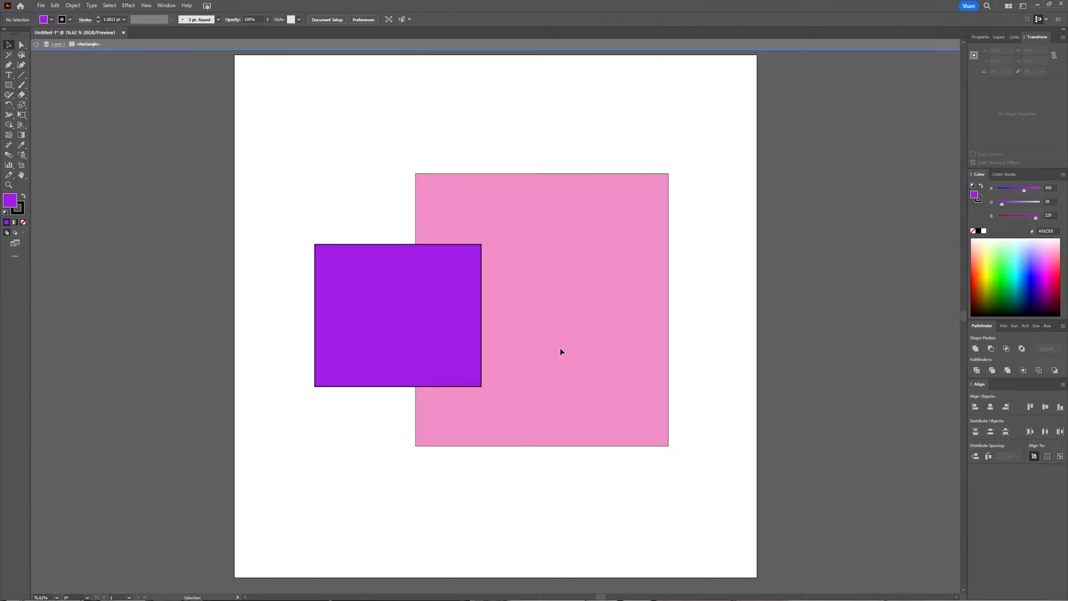
{"action": "key", "text": "v"}
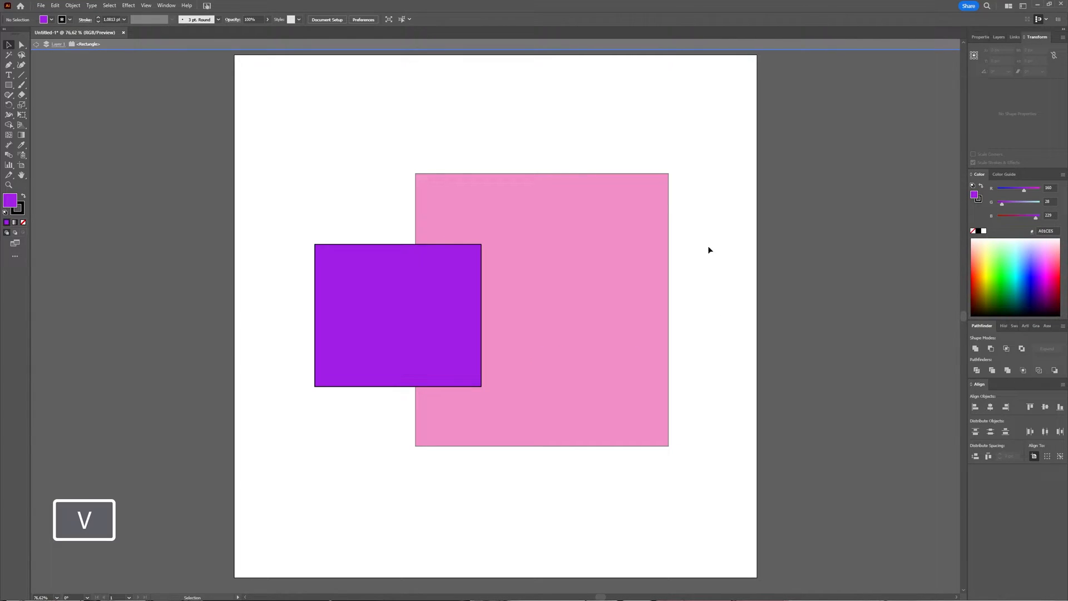
{"action": "mouse_move", "coordinate": [725, 336]}
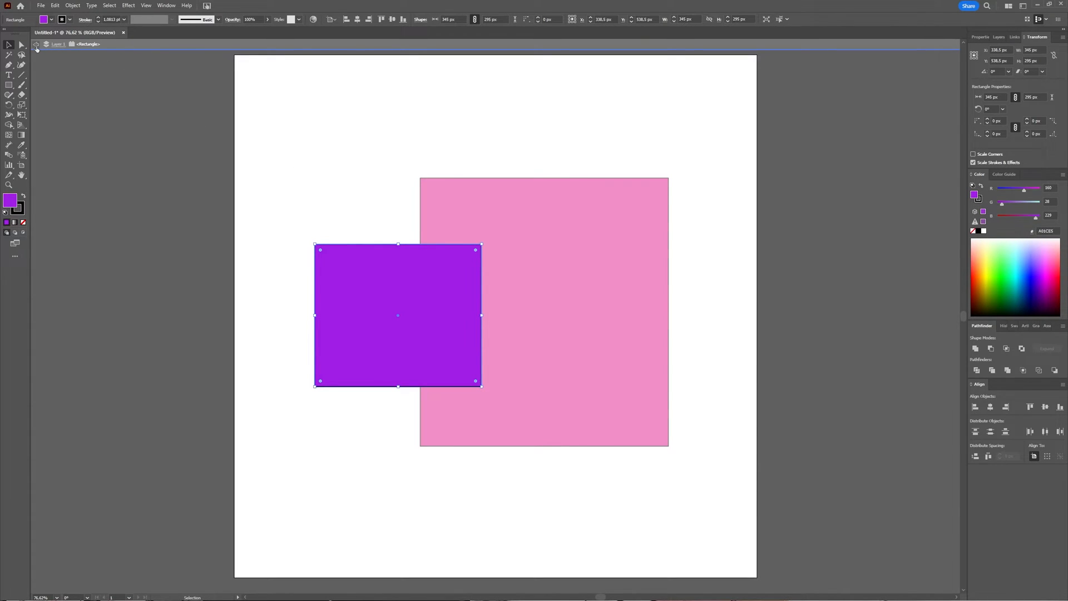
{"action": "mouse_move", "coordinate": [37, 46]}
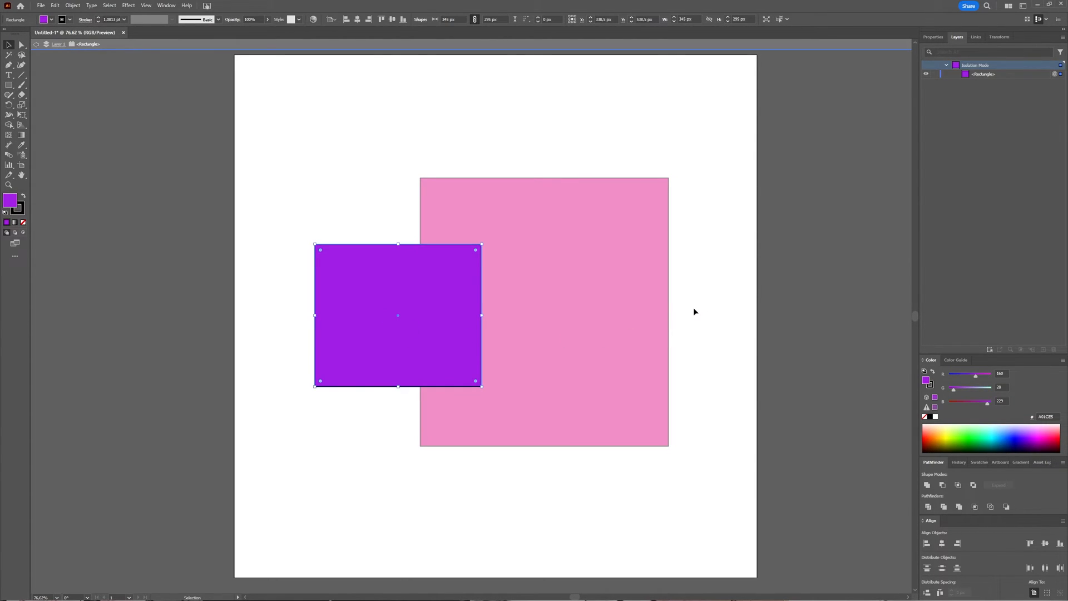
- Exit isolation mode with Esc so the pink square returns to full colour
{"action": "key", "text": "Escape"}
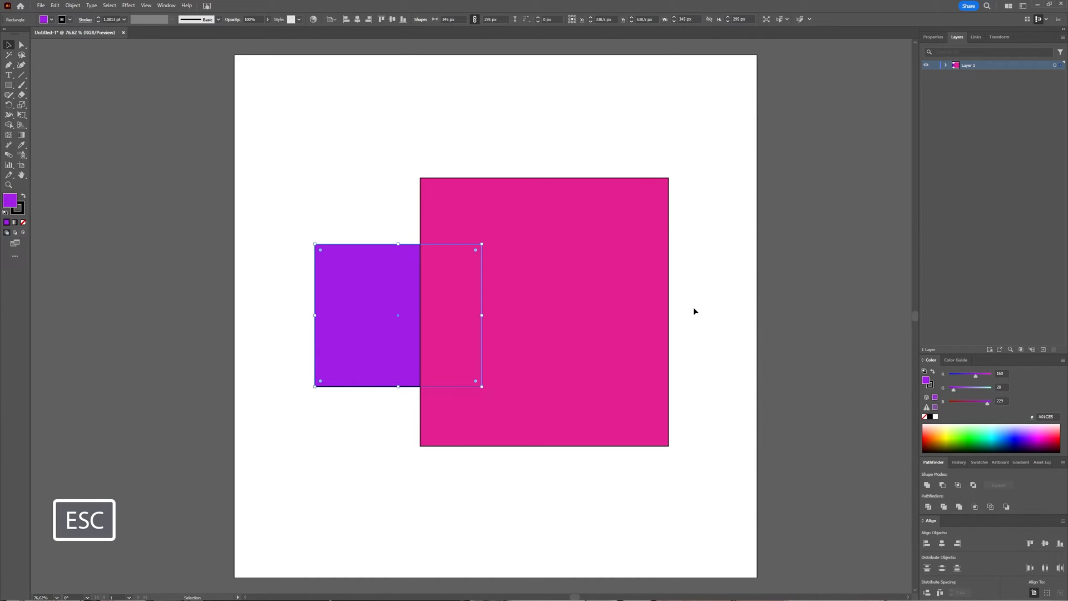